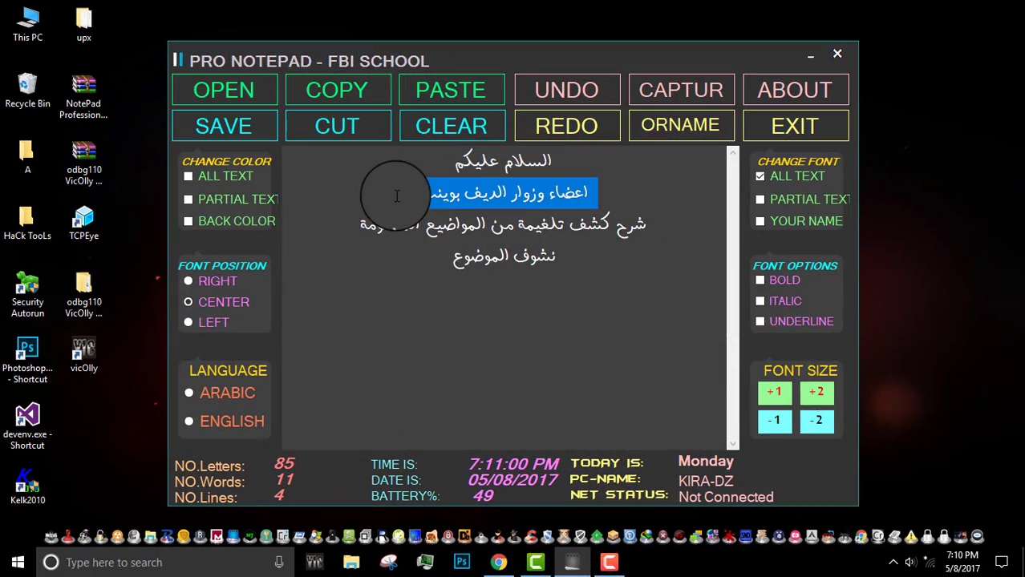
# - Add the Arabic note lines that the sample is already downloaded and has no protection
pyautogui.click(497, 561)
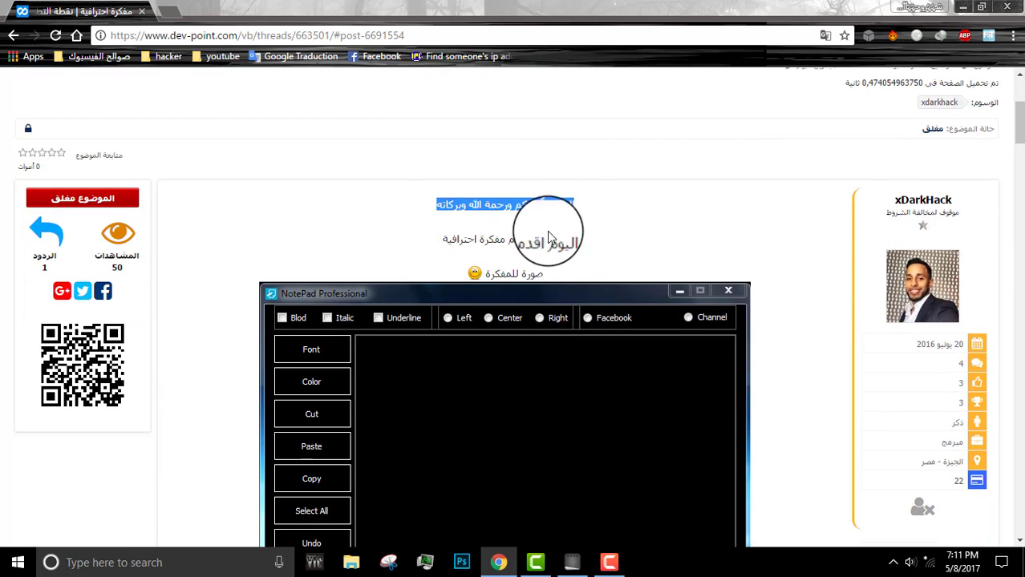
pyautogui.scroll(-3)
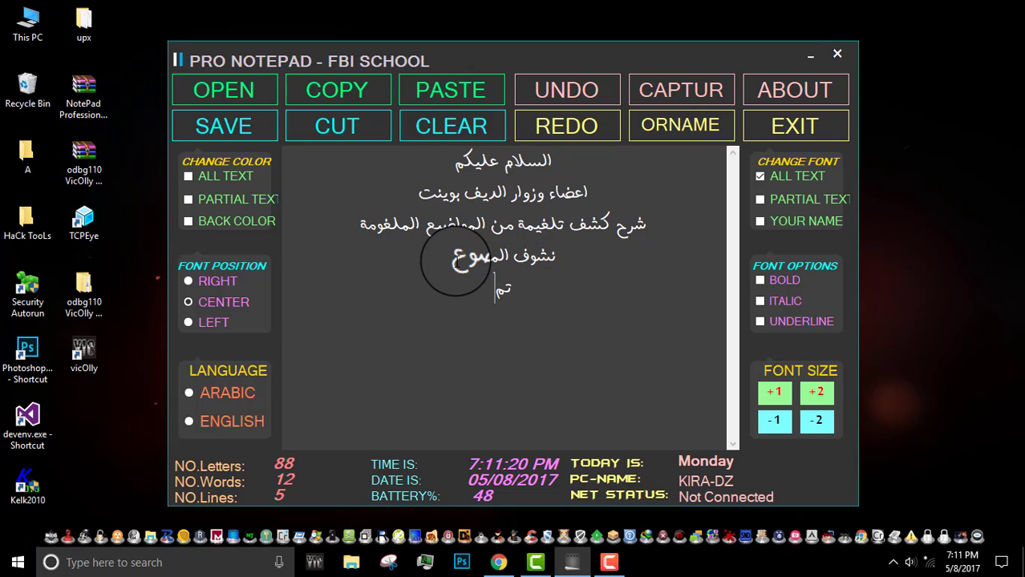
pyautogui.write('التحميل مسبقا')
pyautogui.write('بدو حما')
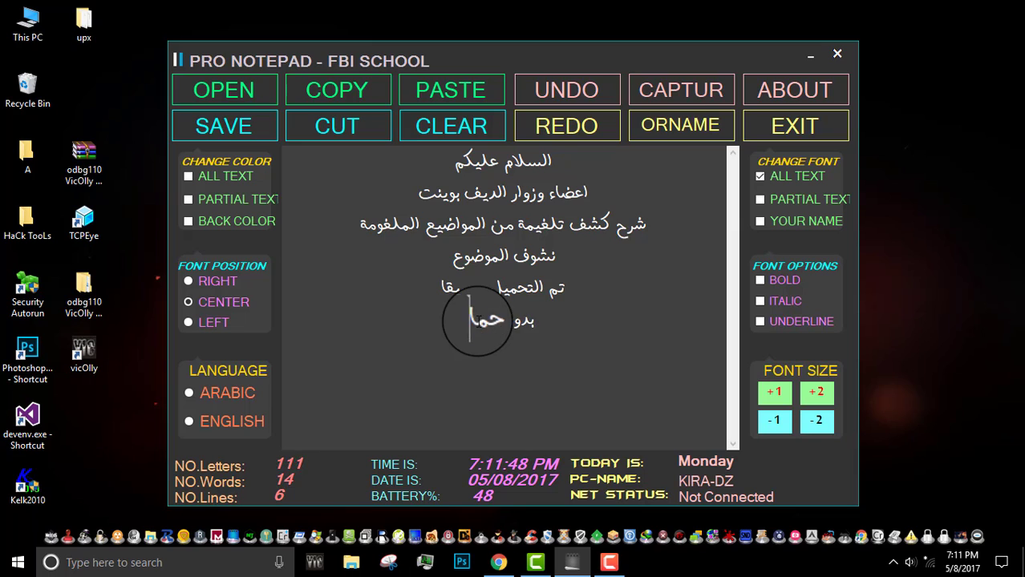
pyautogui.rightClick(249, 88)
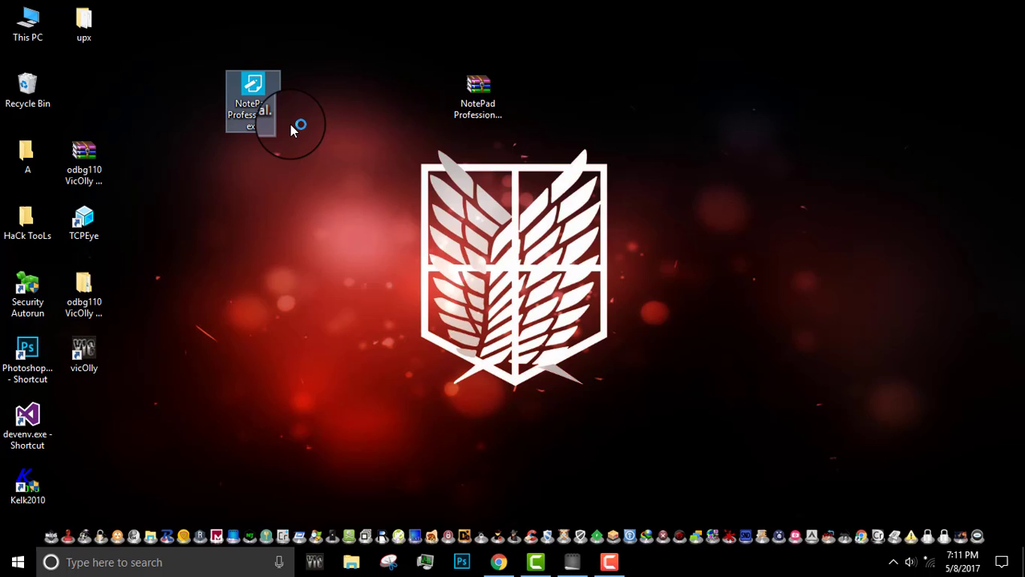
# - Load NotePad Professional.exe in .NET Reflector and decompile Form1_Load in a maximized view
pyautogui.doubleClick(253, 88)
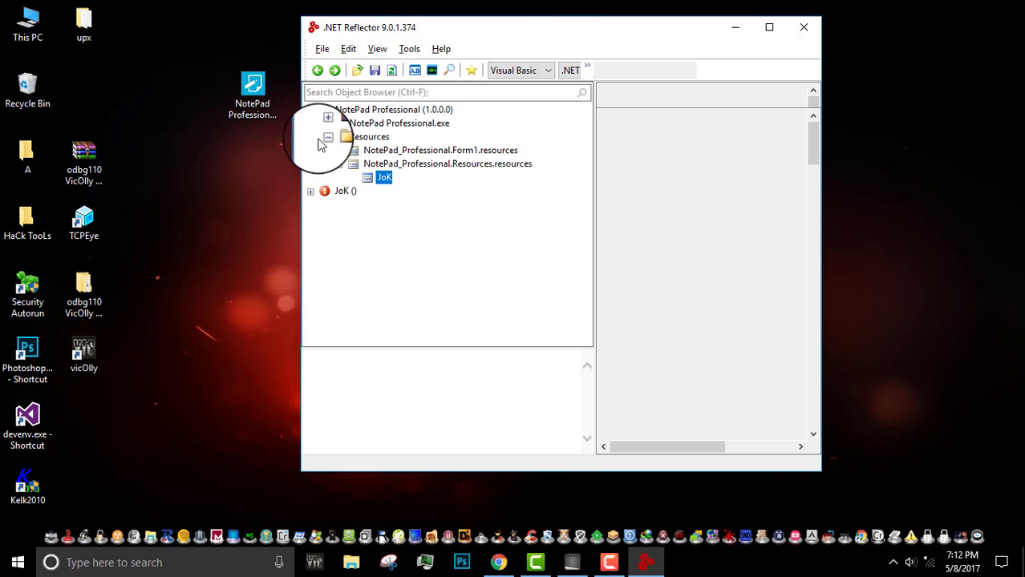
pyautogui.click(393, 109)
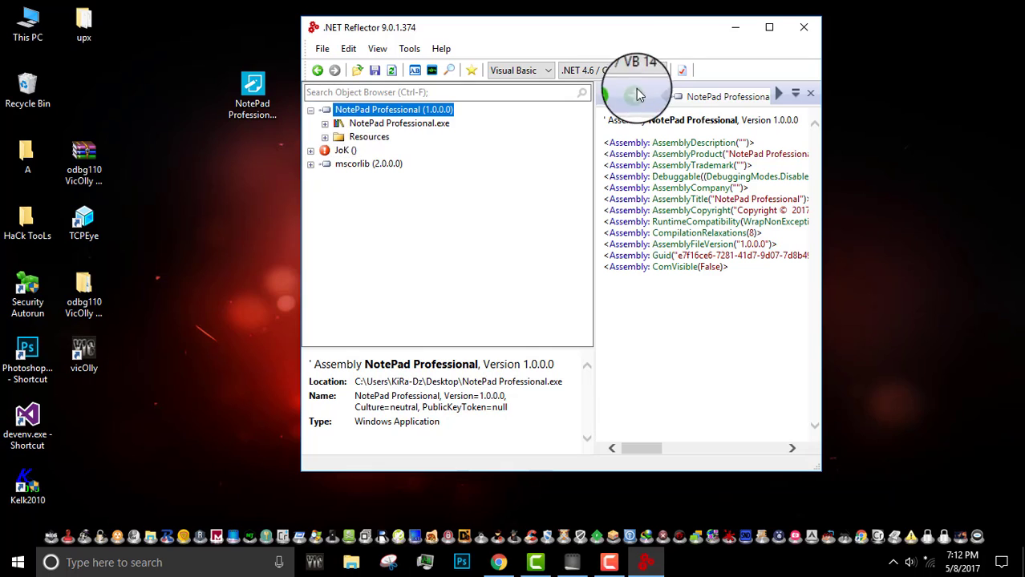
pyautogui.click(369, 163)
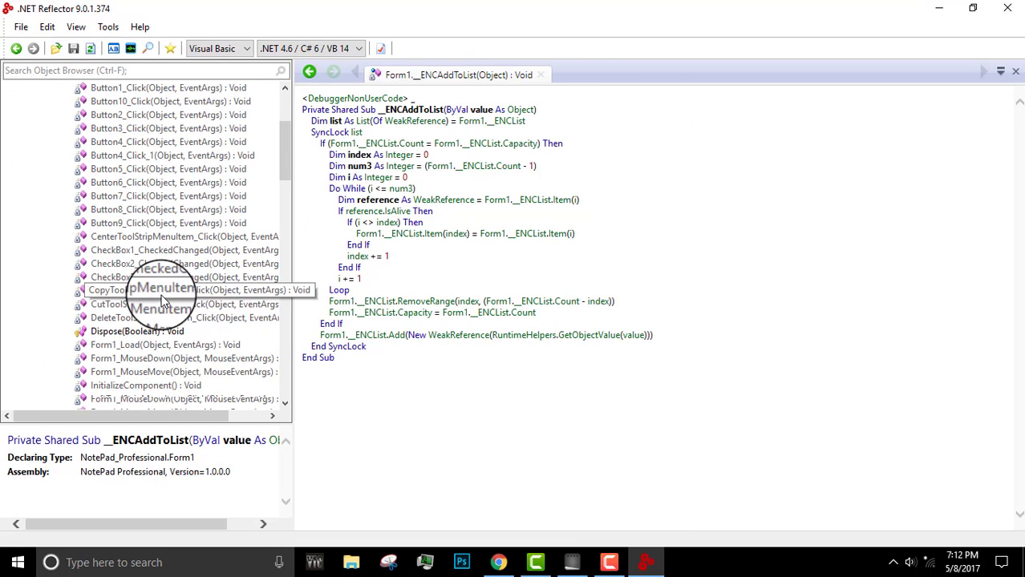
pyautogui.click(166, 345)
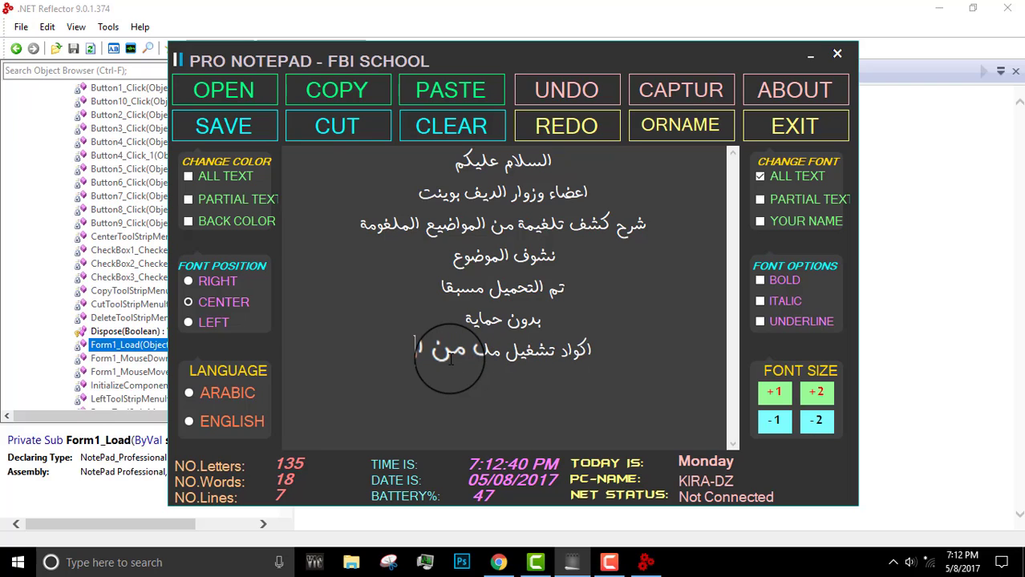
# - Note that the code runs a resource file, naming it jok
pyautogui.write('الريبرس')
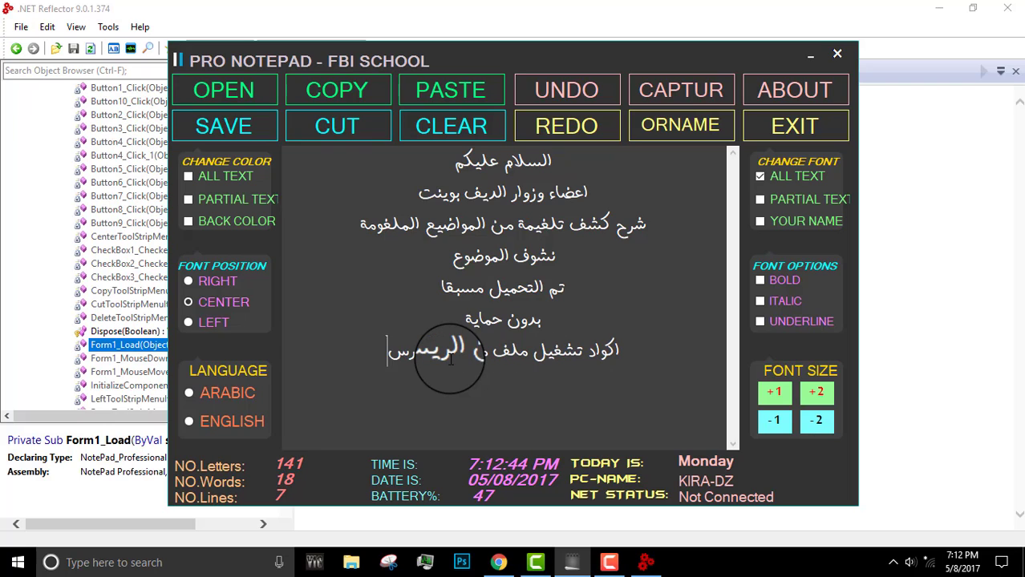
pyautogui.write('jo')
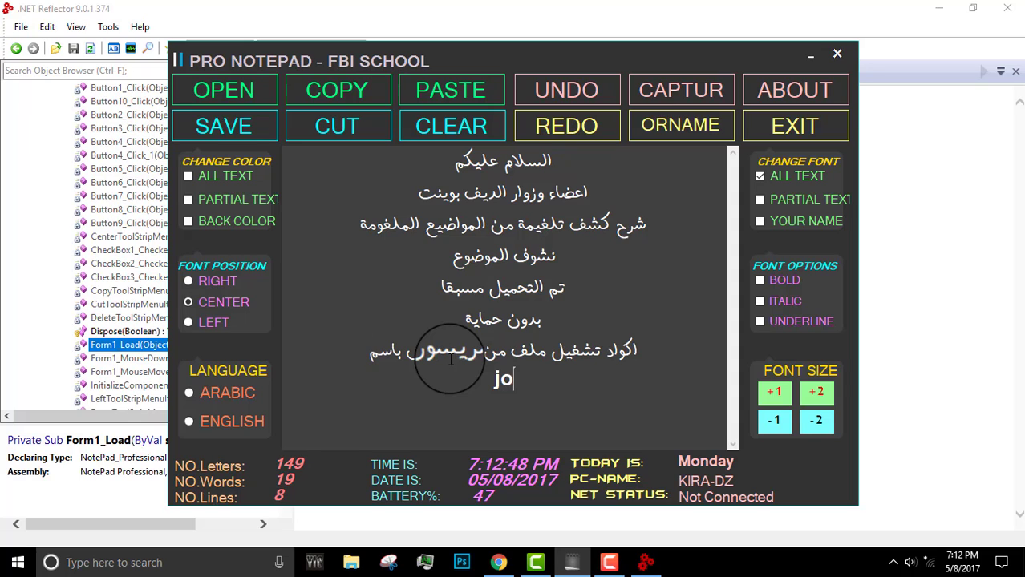
pyautogui.write('k')
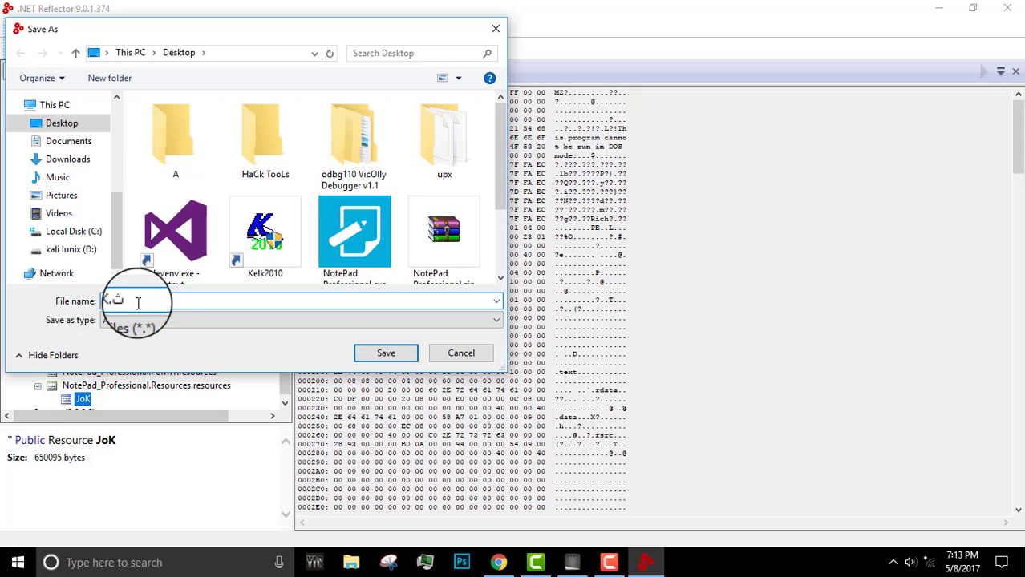
# - Save the JoK resource to the Desktop as JoK.exe and open it from there
pyautogui.click(460, 353)
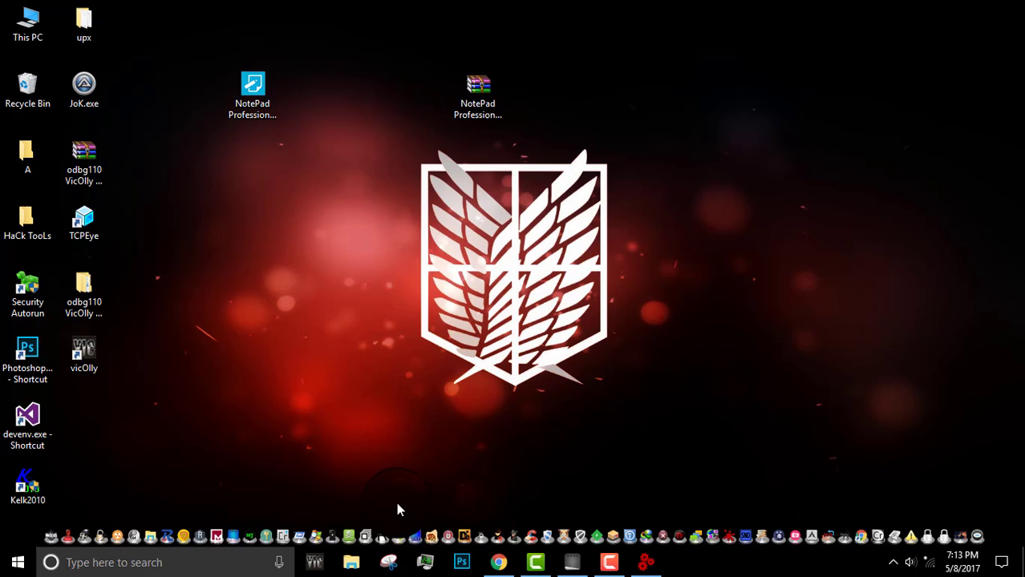
pyautogui.doubleClick(83, 84)
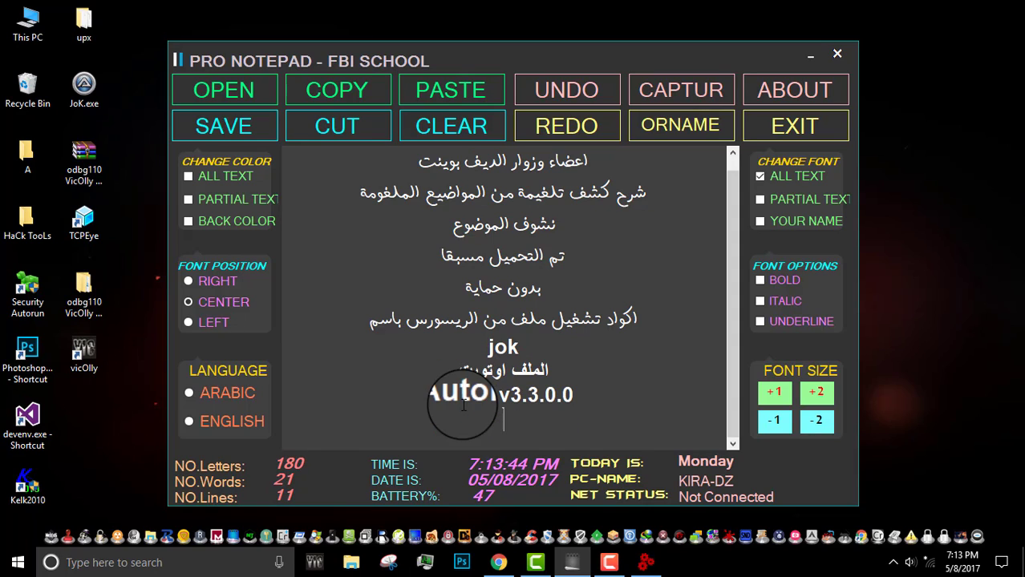
# - Note that jok is an AutoIt v3.3.0.0 loader and that its dropped file will be checked for UPX
pyautogui.write('ننقله الى')
pyautogui.write('UPX')
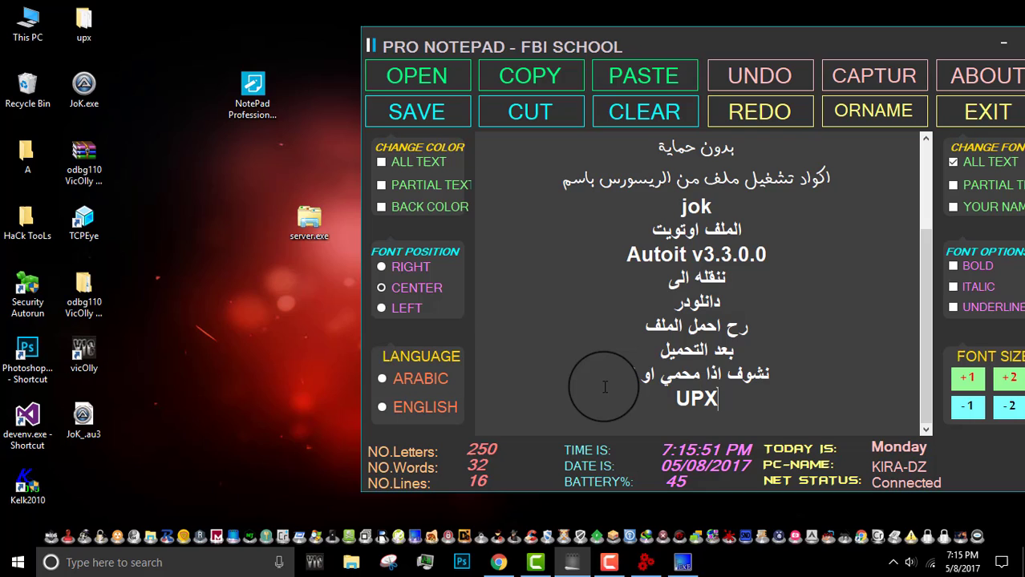
pyautogui.write('نكسرها')
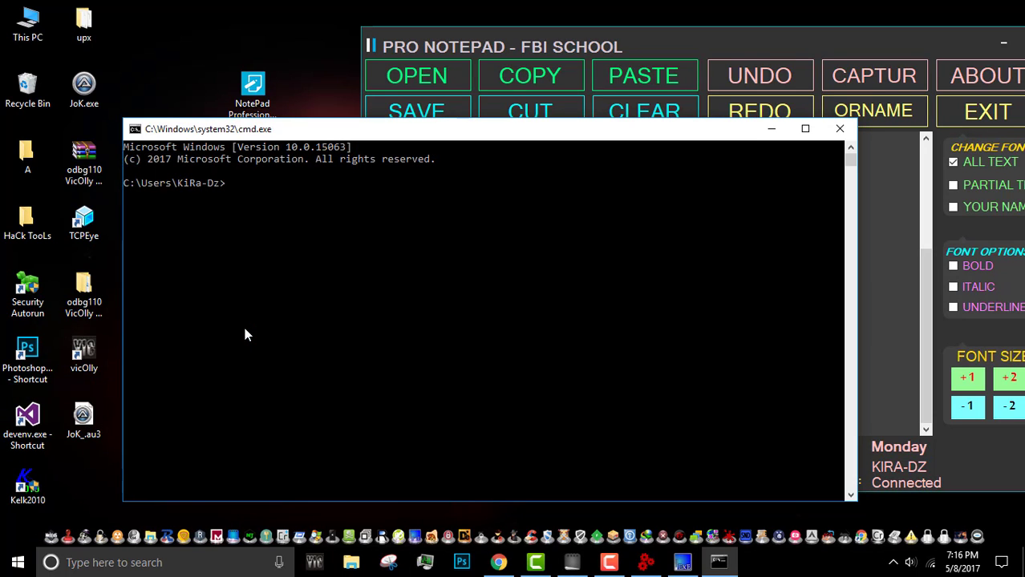
# - Change into desktop\upx and run upx -d server.exe to unpack it
pyautogui.write('cd deskt')
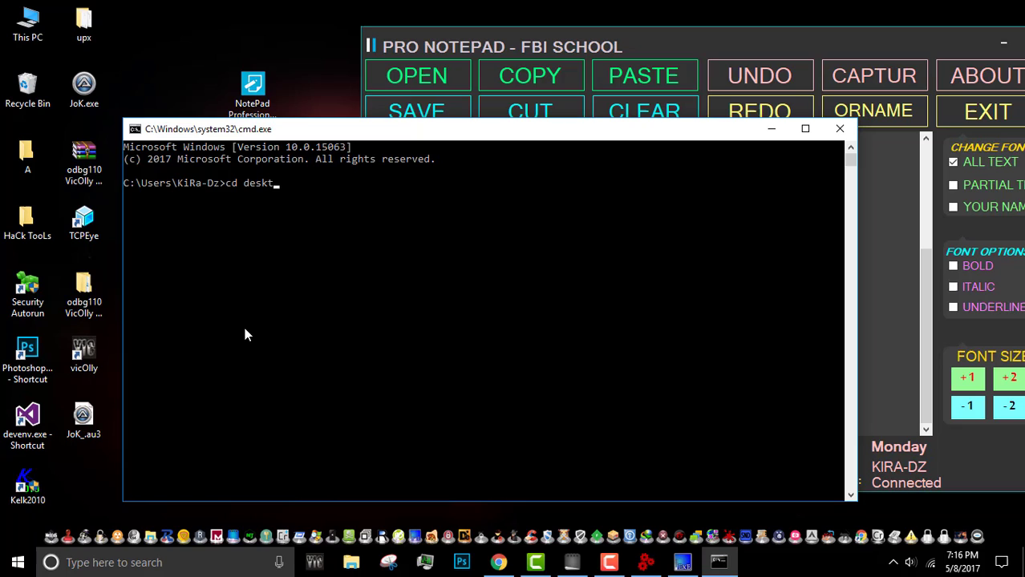
pyautogui.press('enter')
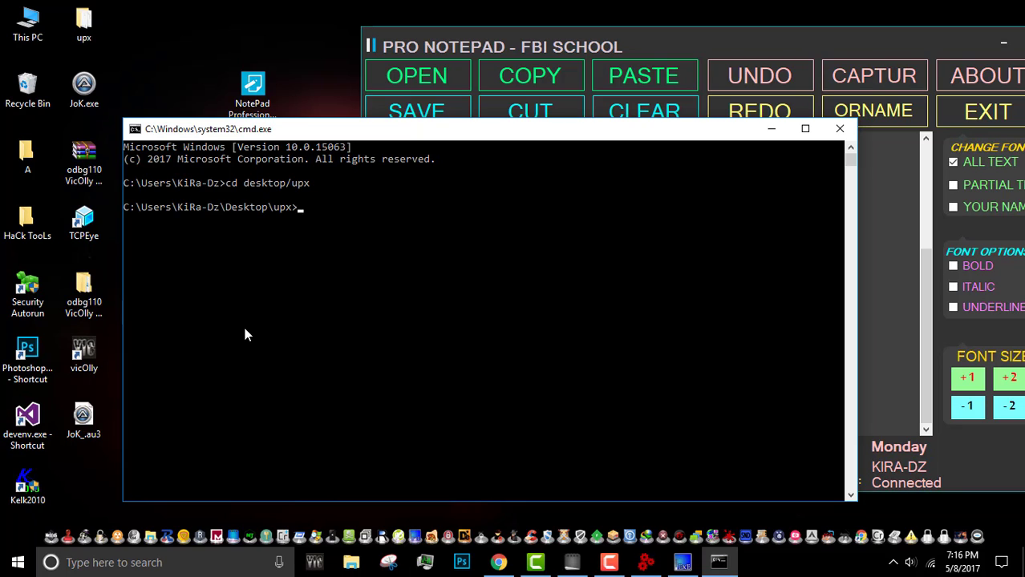
pyautogui.write('upx')
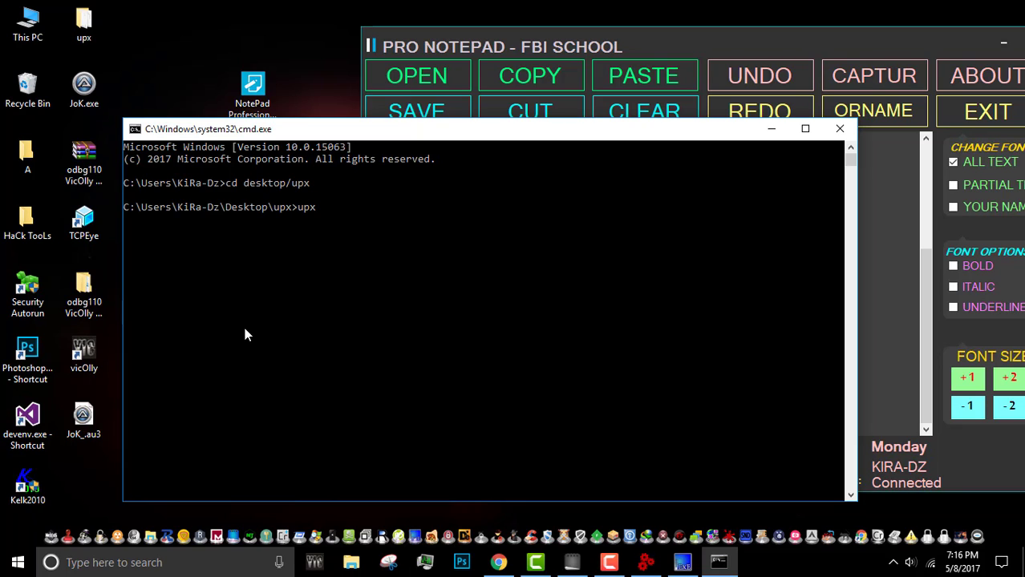
pyautogui.write('-d serv')
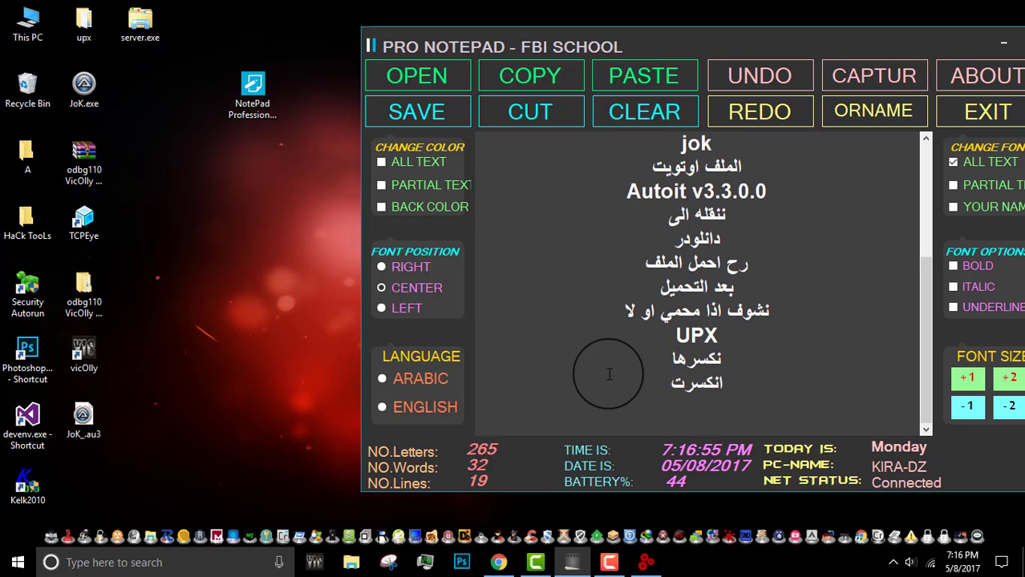
# - Note that the UPX packing was cracked and the file will now be opened
pyautogui.write('نفتح الملف ون')
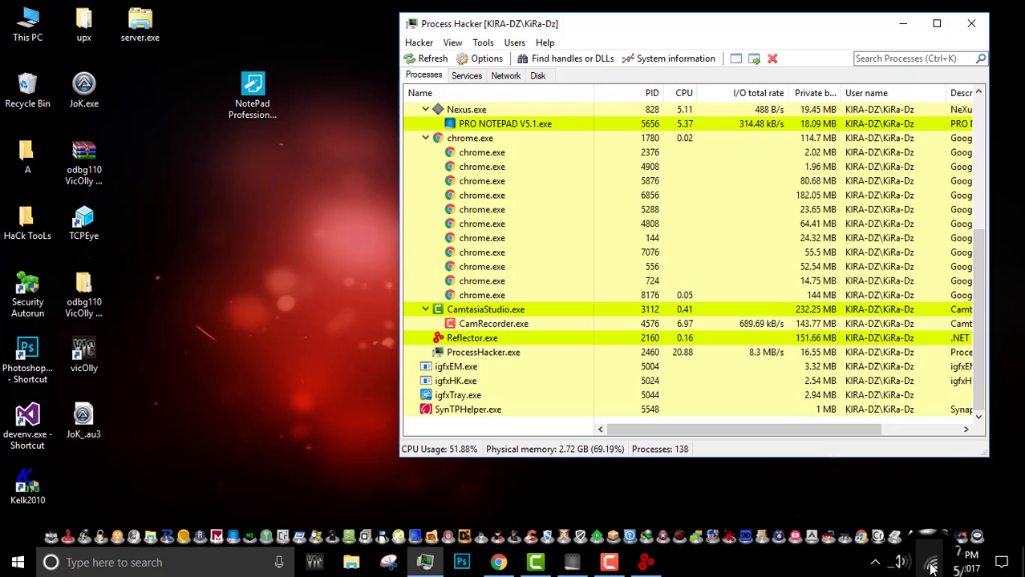
# - Review the many spawned explorer.exe processes in Process Hacker, then close it
pyautogui.click(928, 561)
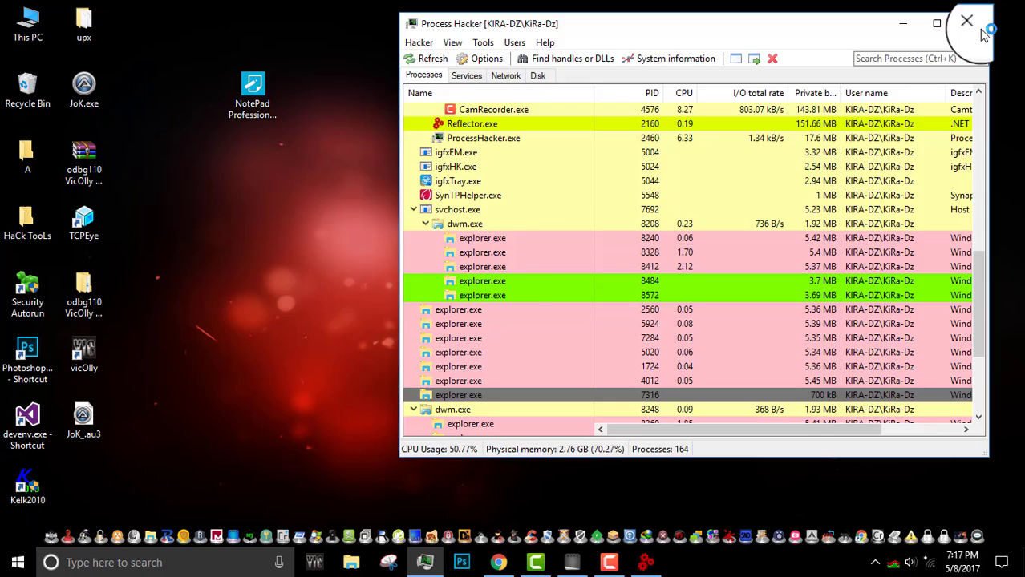
pyautogui.click(966, 21)
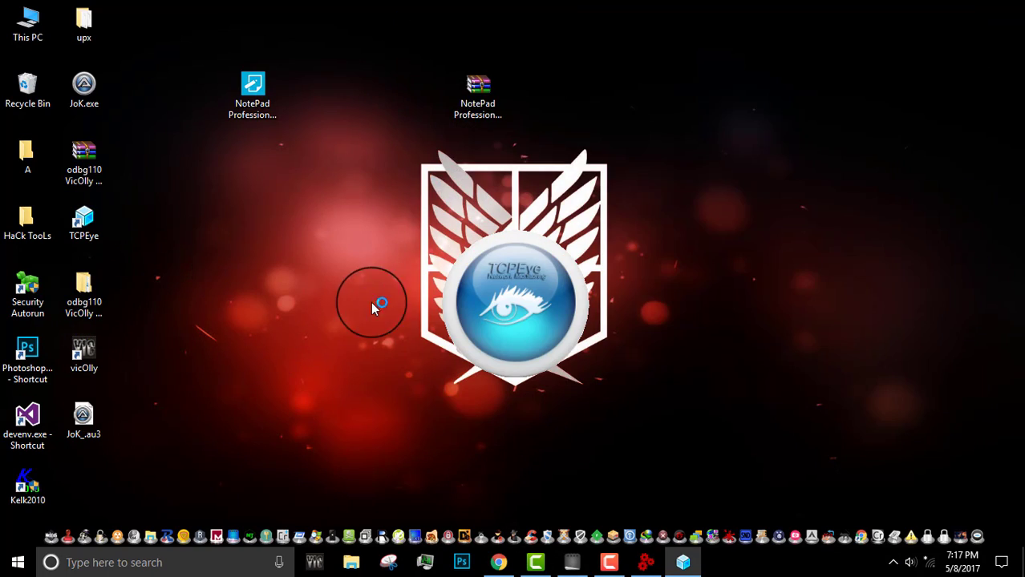
# - Launch TCPEye and view the explorer.exe SYN_SENT connections to 127.0.0.1:1177
pyautogui.doubleClick(83, 221)
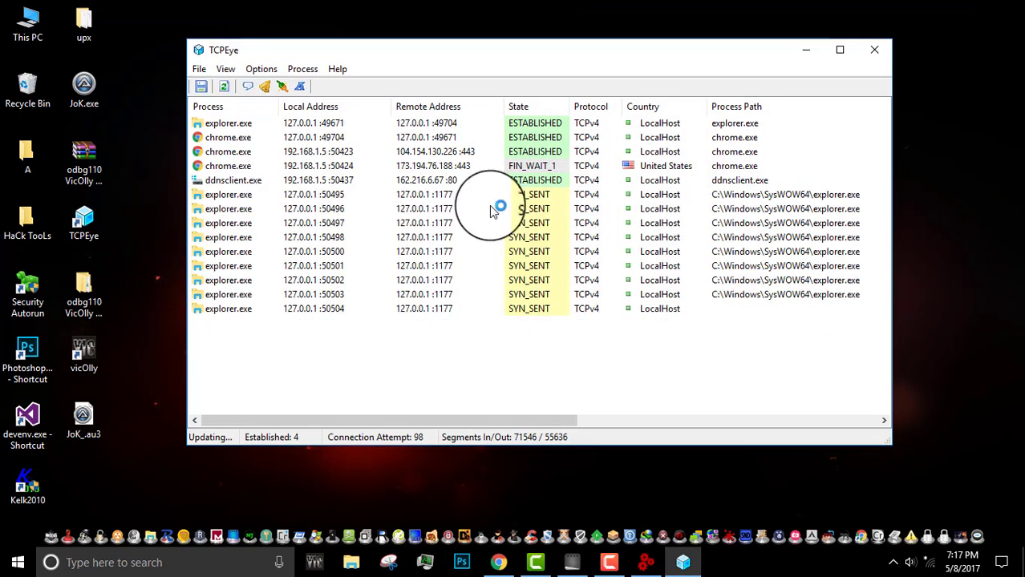
pyautogui.rightClick(494, 209)
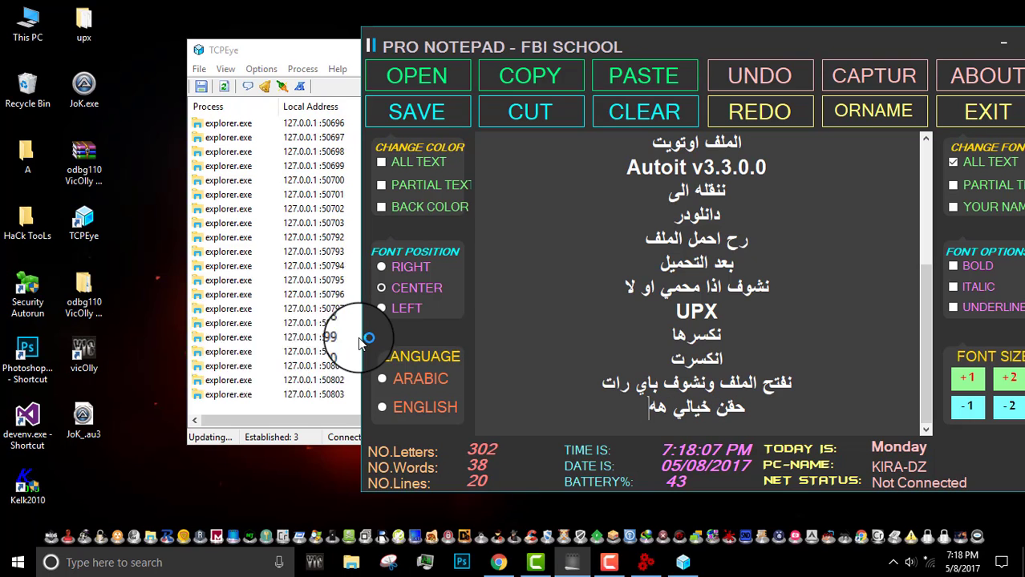
# - Note the port 1177 and that the host will be found next, leaving TCPEye closed
pyautogui.rightClick(228, 138)
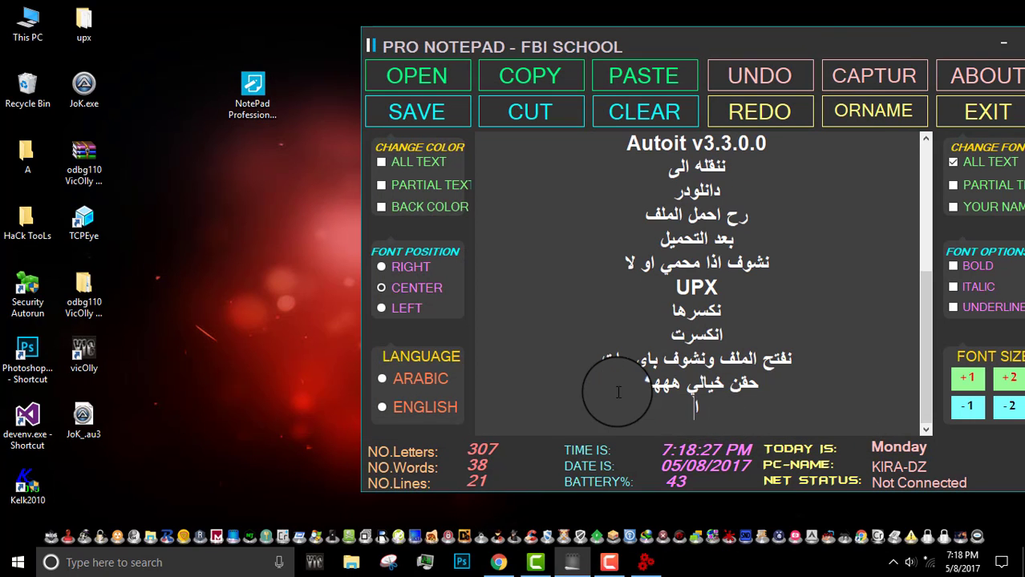
pyautogui.write('البورت')
pyautogui.write('1177')
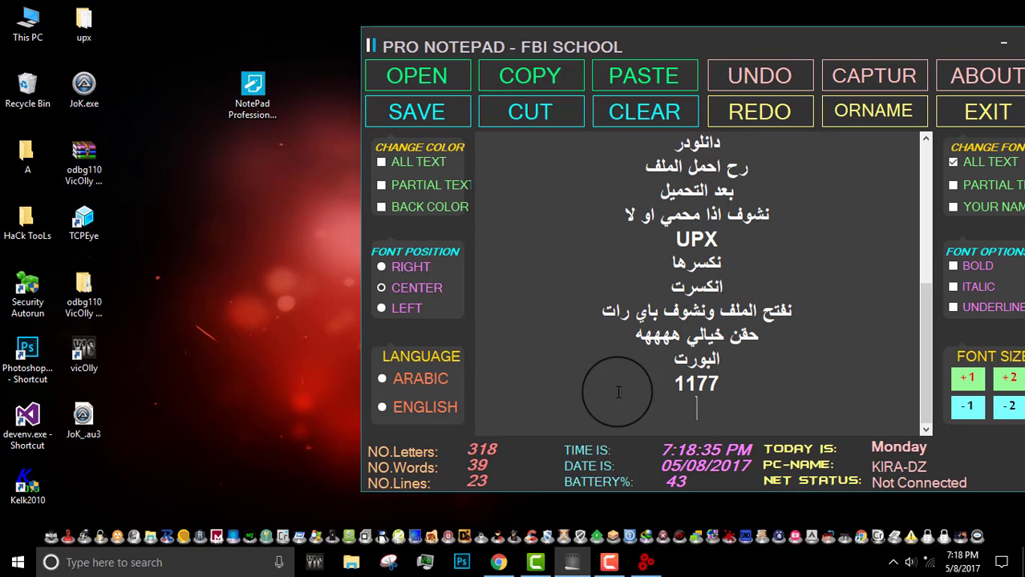
pyautogui.write('نسخ')
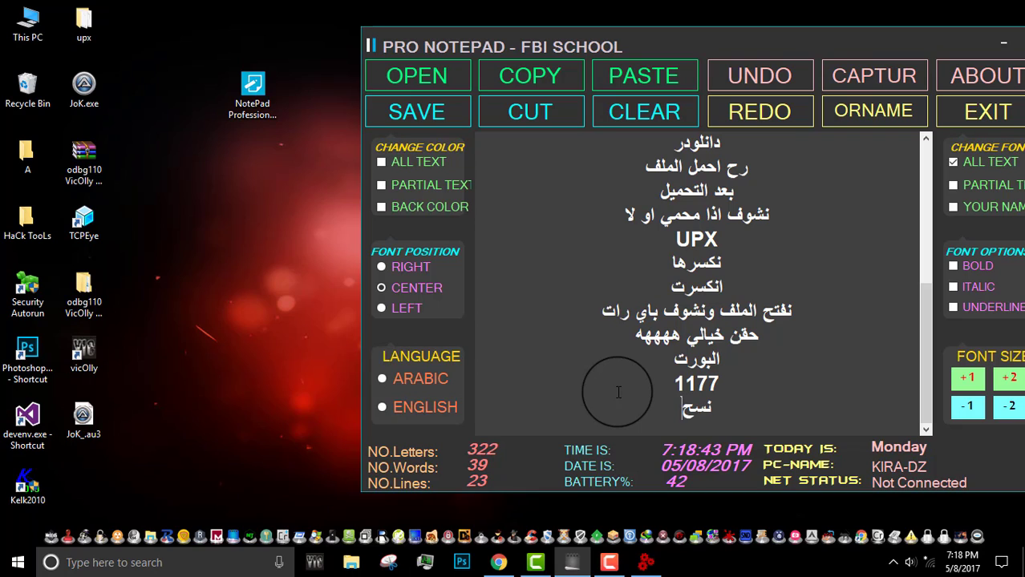
pyautogui.write('رح نعرة')
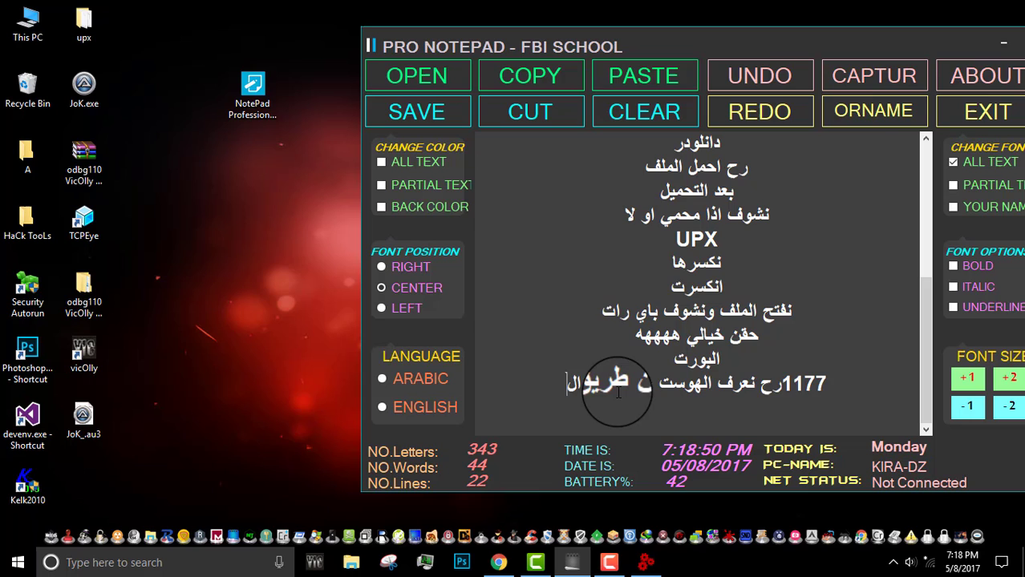
pyautogui.click(1004, 43)
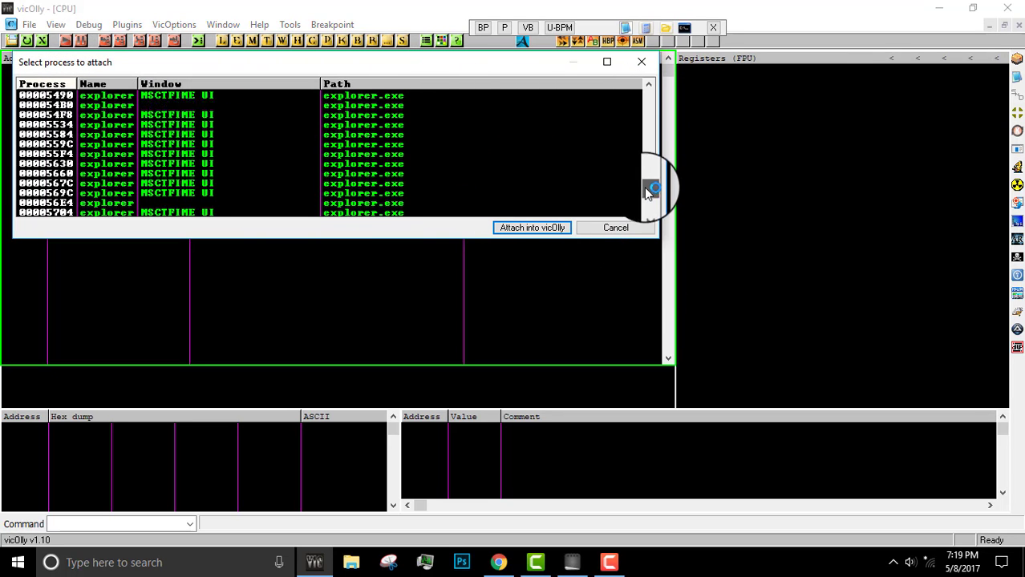
# - Attach vicOlly to the spawned explorer.exe process from the process list
pyautogui.click(532, 227)
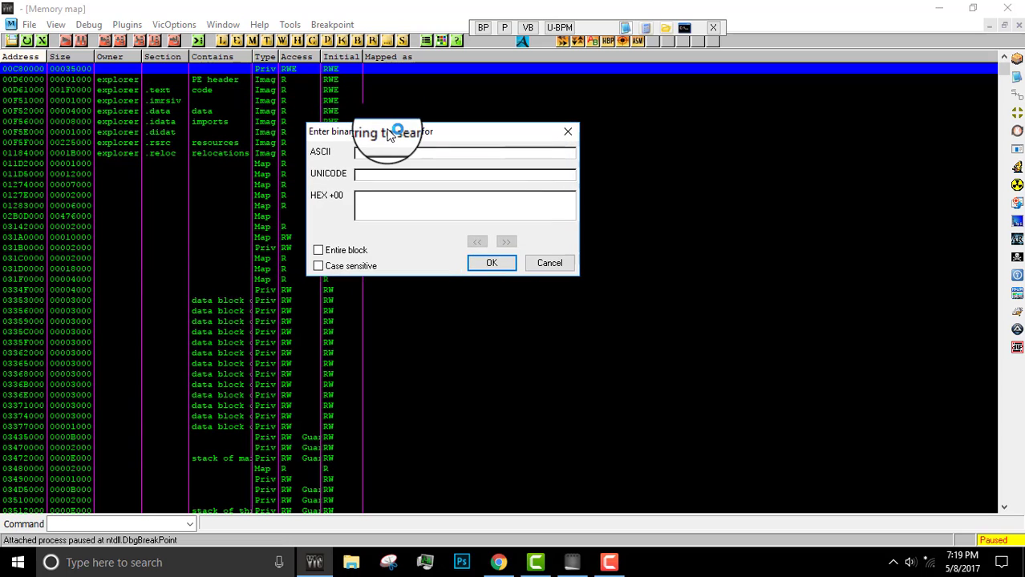
# - Run a binary ASCII search for ":1177" across the attached explorer.exe memory
pyautogui.write(':')
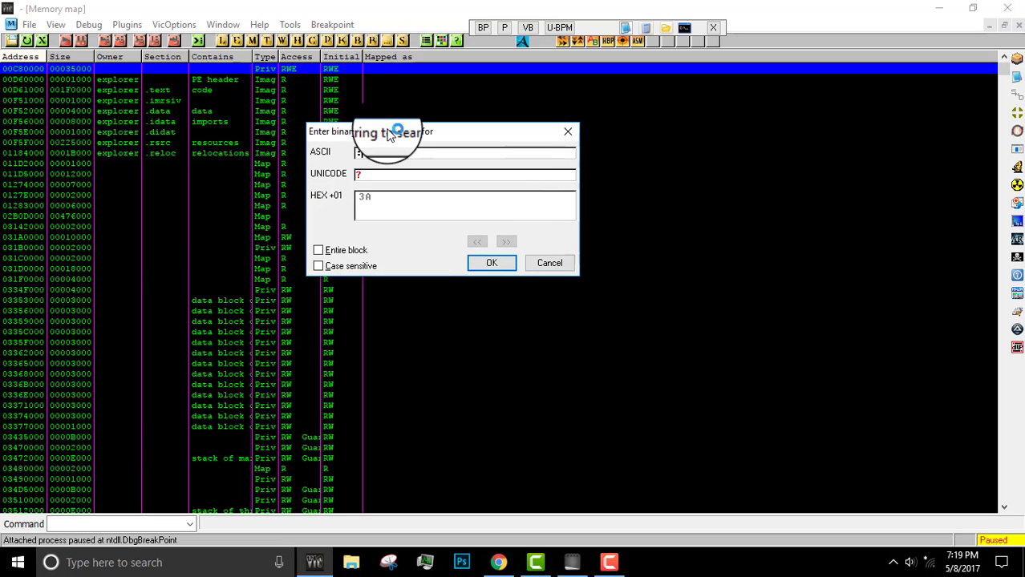
pyautogui.write(':177')
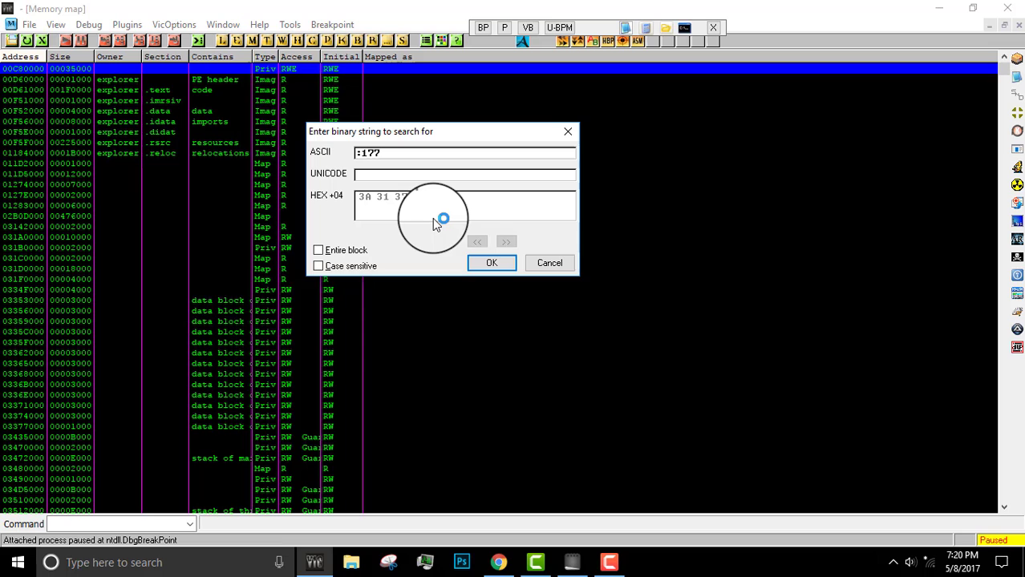
pyautogui.write('117')
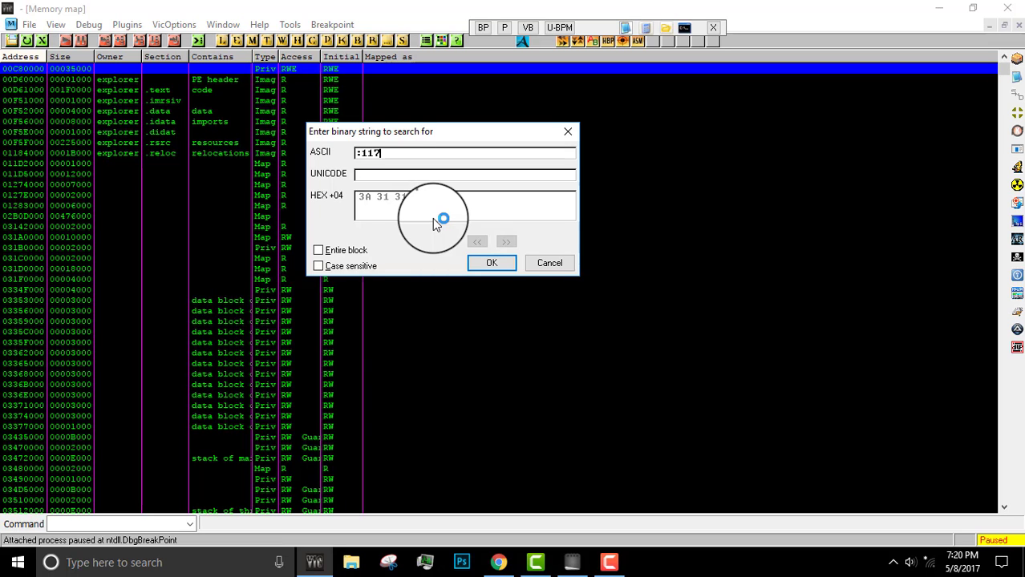
pyautogui.click(490, 263)
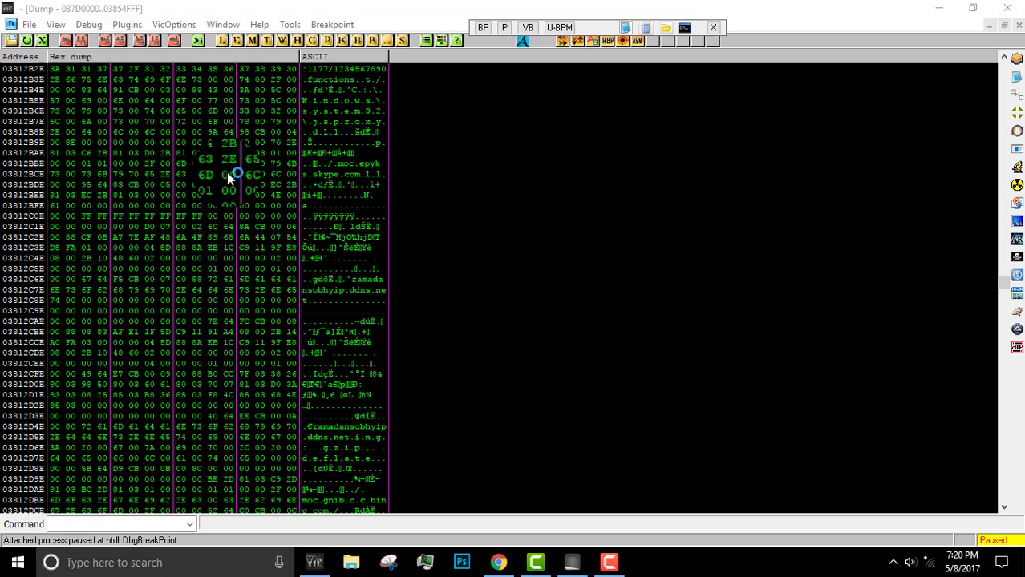
# - Select the ASCII bytes spelling ramadansobhyip.ddns.net near the :1177 match in the dump
pyautogui.scroll(-3)
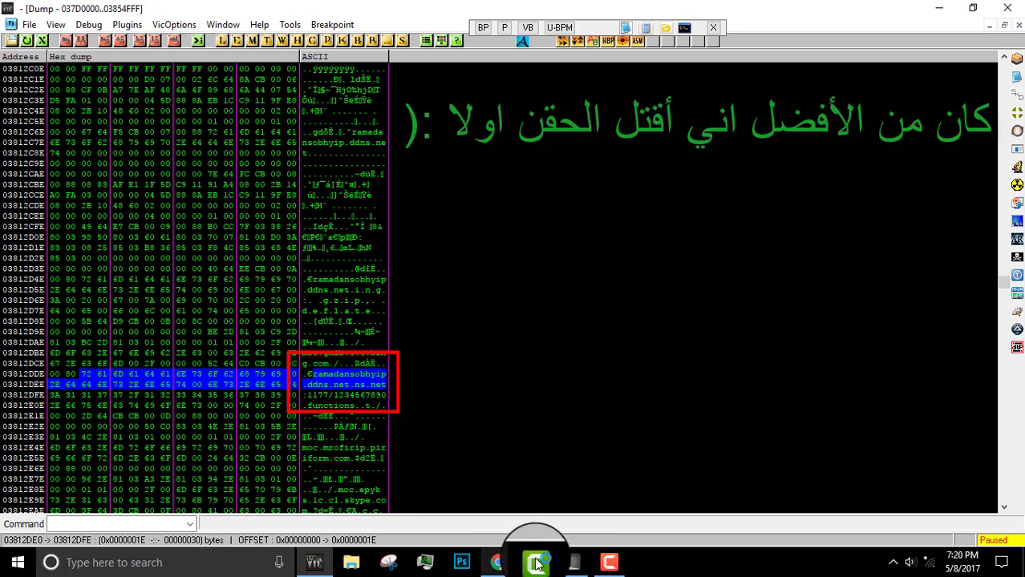
pyautogui.click(536, 562)
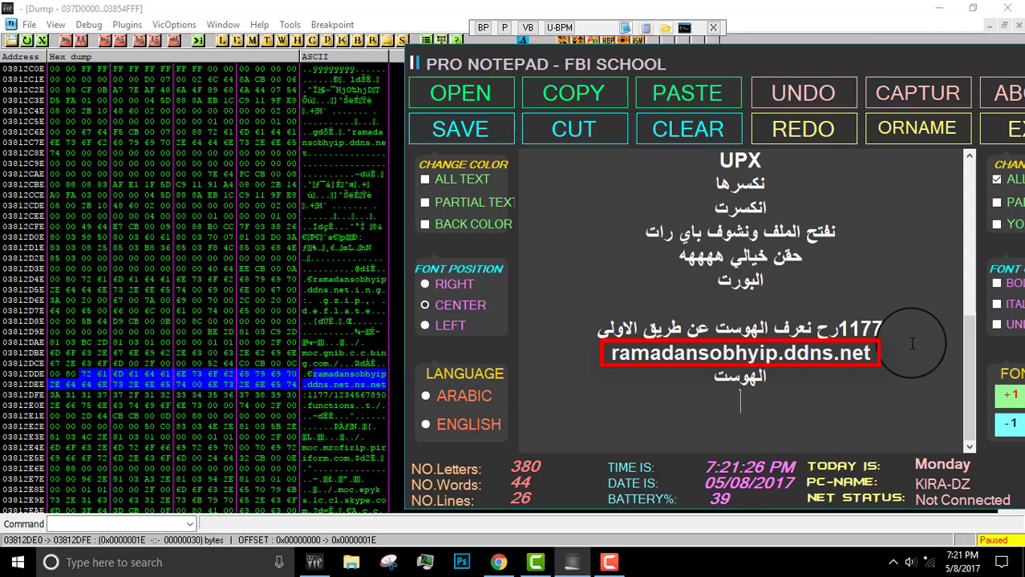
# - Write an Arabic note apologizing for the machine freezing and a farewell under the host line
pyautogui.write('اسف على تعليق الجهاز')
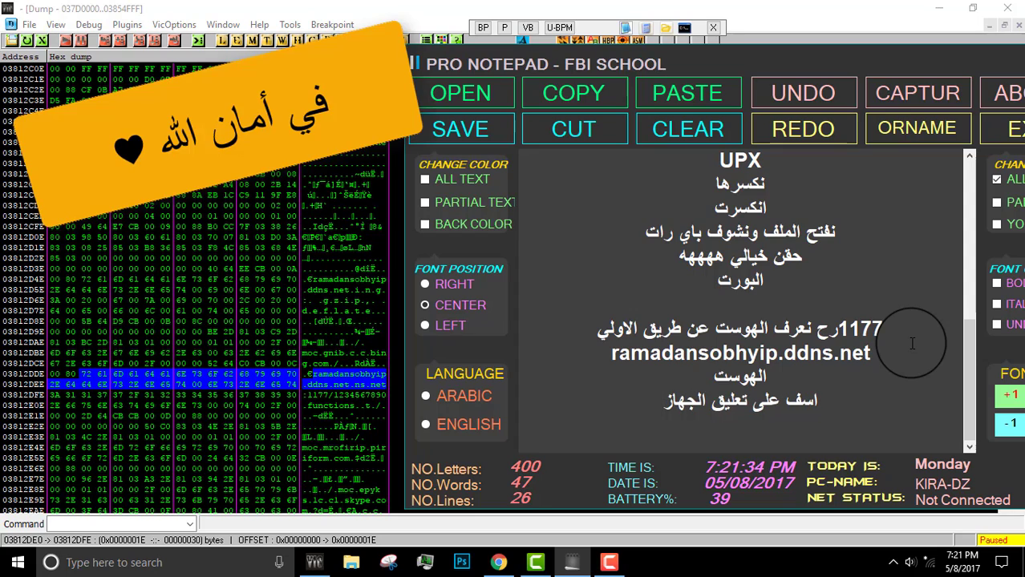
pyautogui.write('نلتقي')
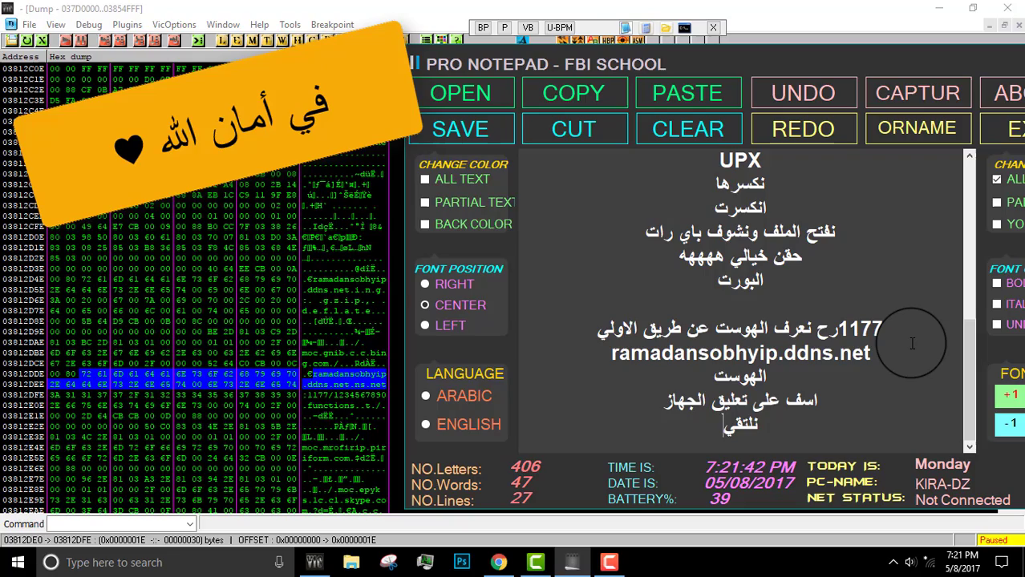
pyautogui.write('ف')
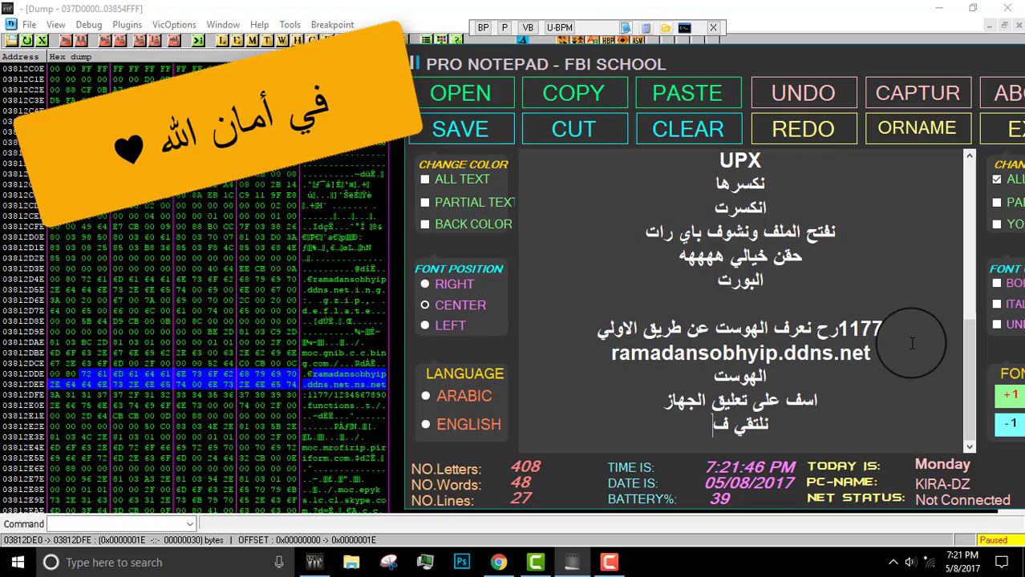